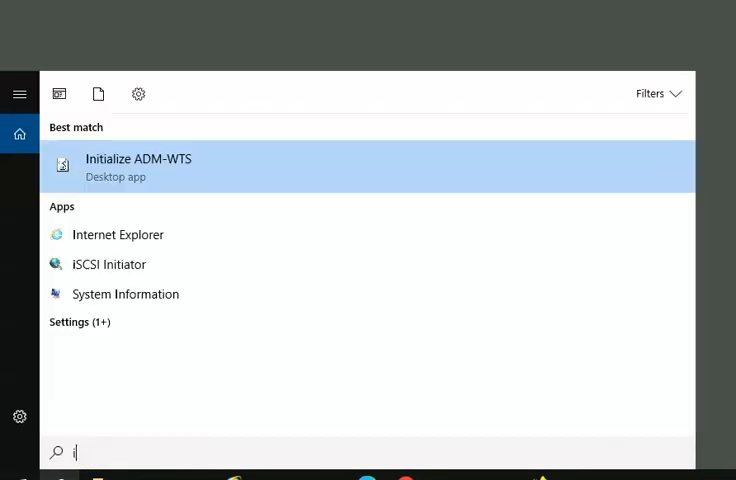
- Search the Start menu for 'ni' and then 'isu' to locate Initialize ADM-WTS
{"action": "type", "text": "ni"}
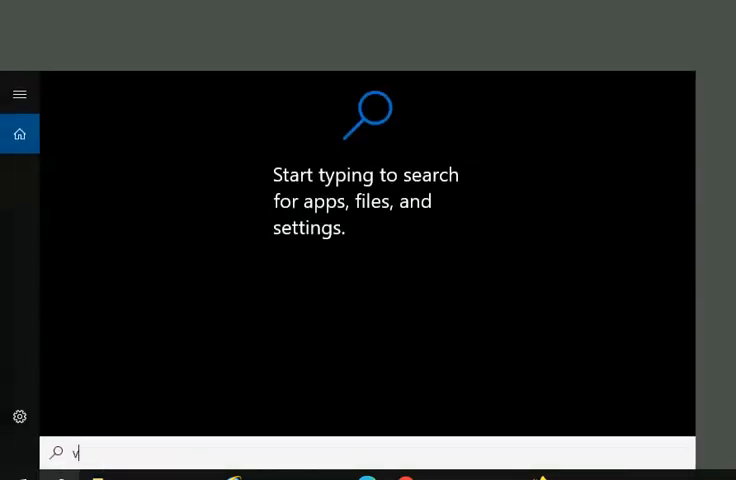
{"action": "type", "text": "isu"}
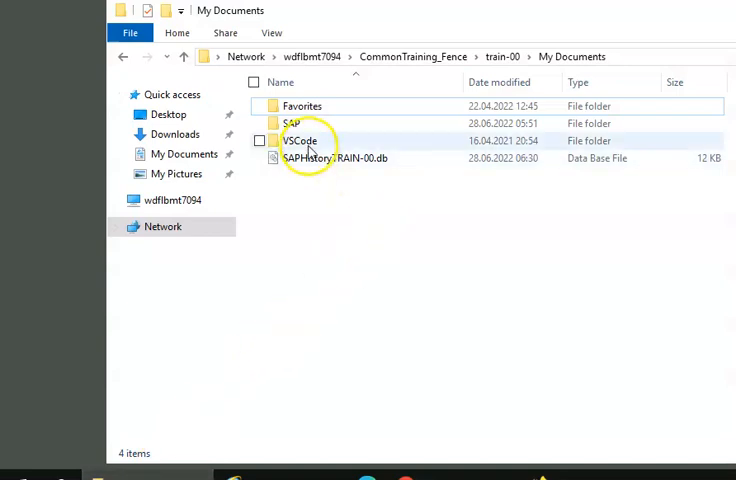
{"action": "mouse_move", "coordinate": [304, 140]}
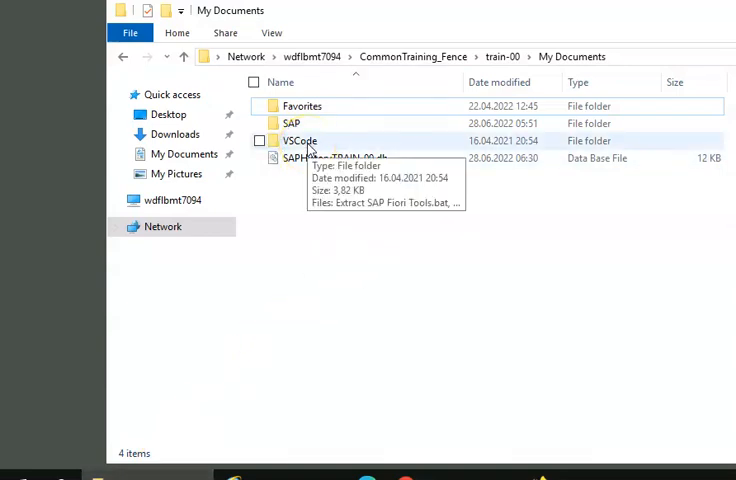
- Open the VSCode folder inside My Documents
{"action": "double_click", "coordinate": [302, 140]}
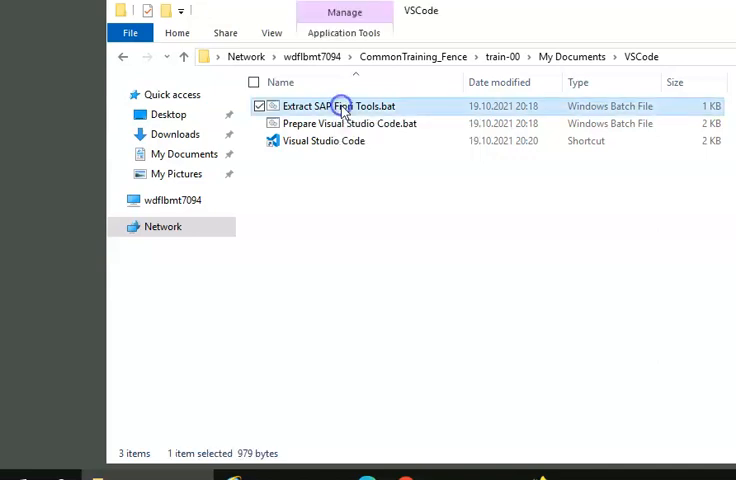
- Run Extract SAP Fiori Tools.bat and close its window after 'Extraction done'
{"action": "double_click", "coordinate": [336, 106]}
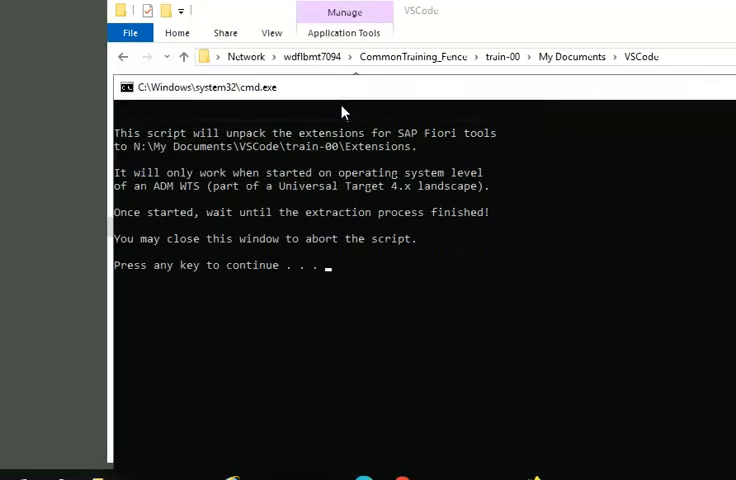
{"action": "mouse_move", "coordinate": [30, 380]}
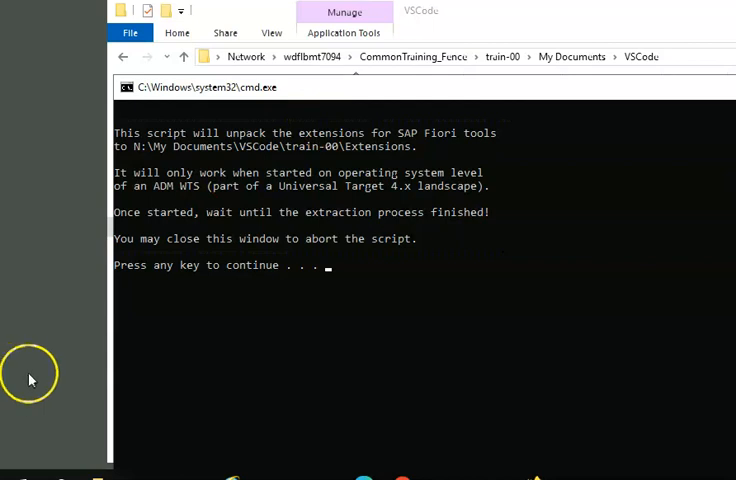
{"action": "mouse_move", "coordinate": [44, 378]}
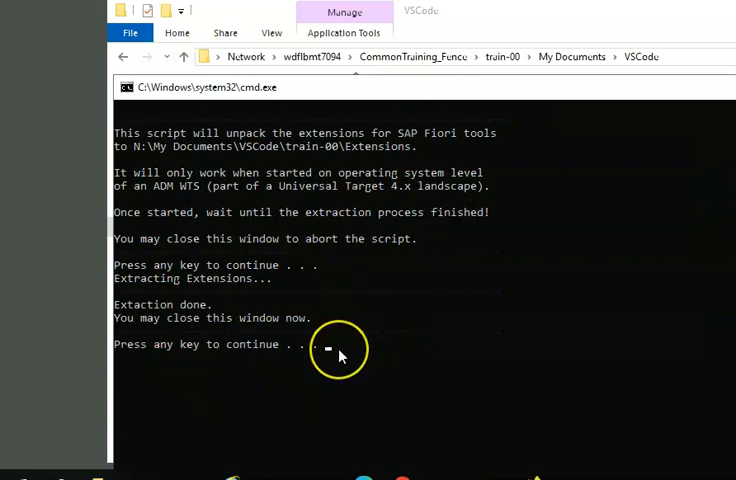
{"action": "left_click", "coordinate": [336, 344]}
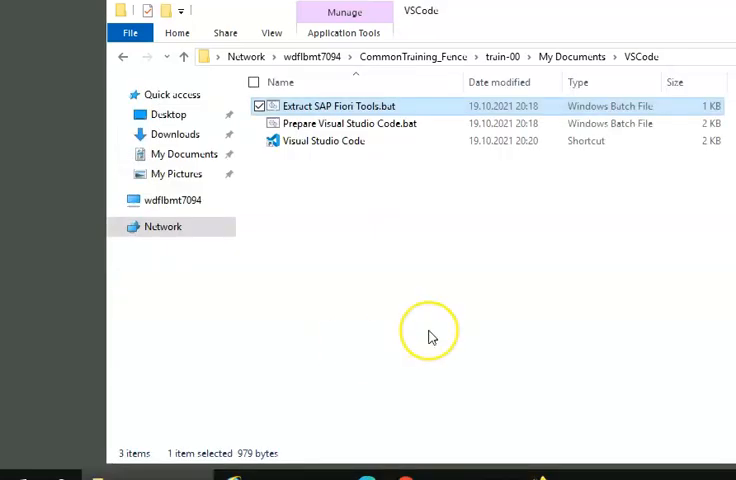
{"action": "mouse_move", "coordinate": [430, 336]}
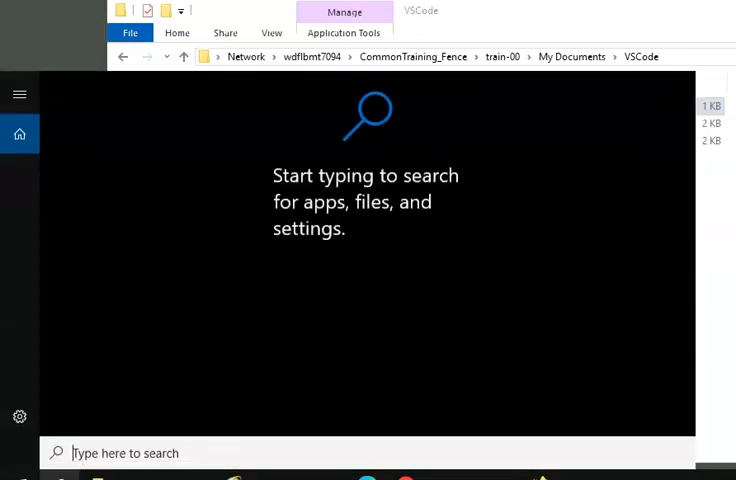
{"action": "mouse_move", "coordinate": [598, 308]}
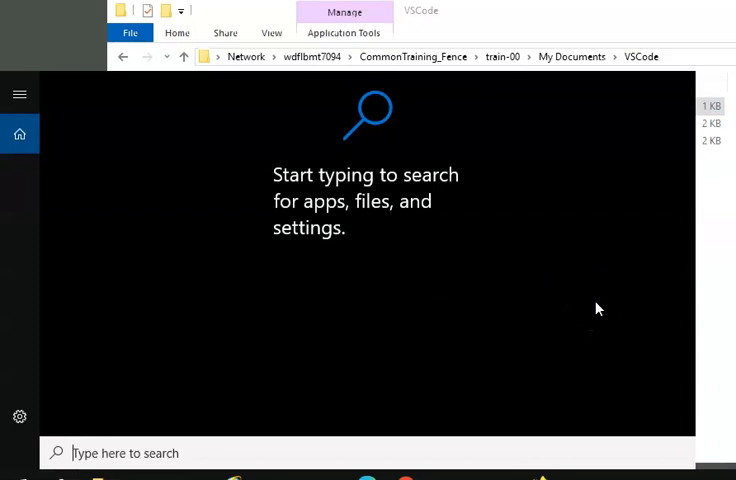
- Launch Visual Studio Code via Start search 'visu' and close the RELEASE_NOTES.md preview
{"action": "type", "text": "visu"}
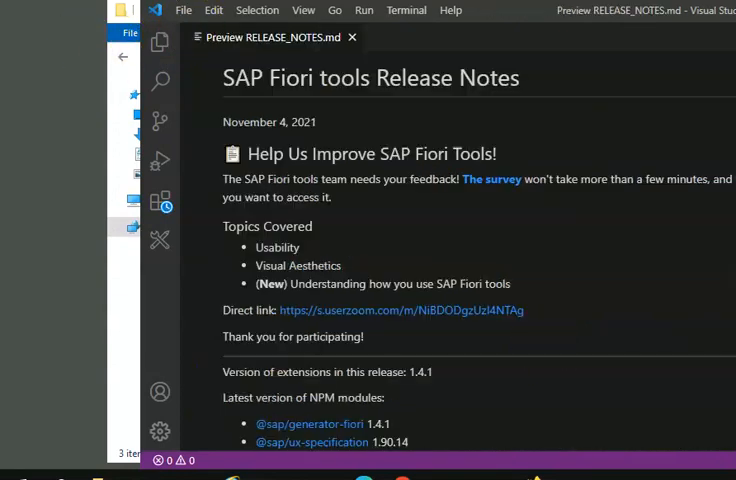
{"action": "mouse_move", "coordinate": [536, 218]}
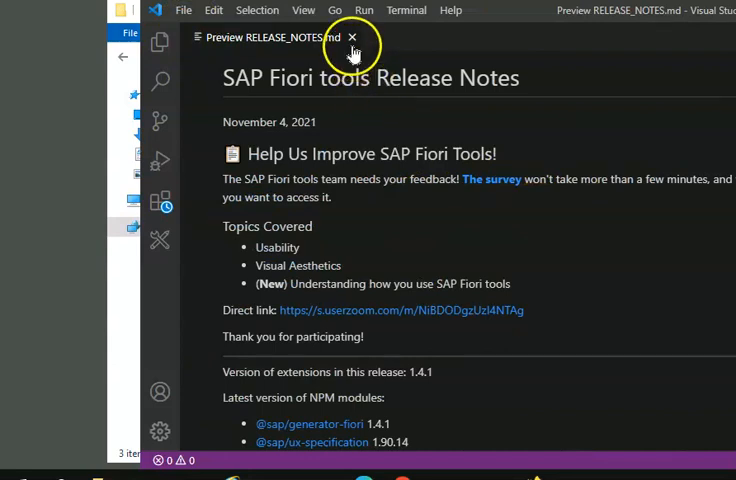
{"action": "mouse_move", "coordinate": [352, 36]}
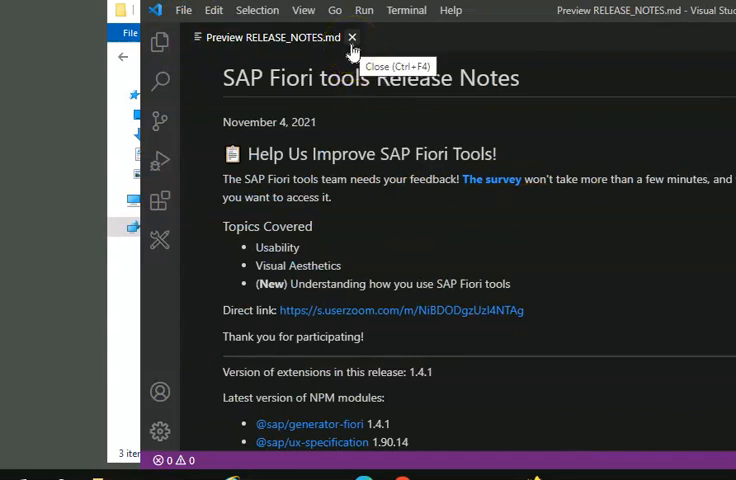
{"action": "left_click", "coordinate": [352, 36]}
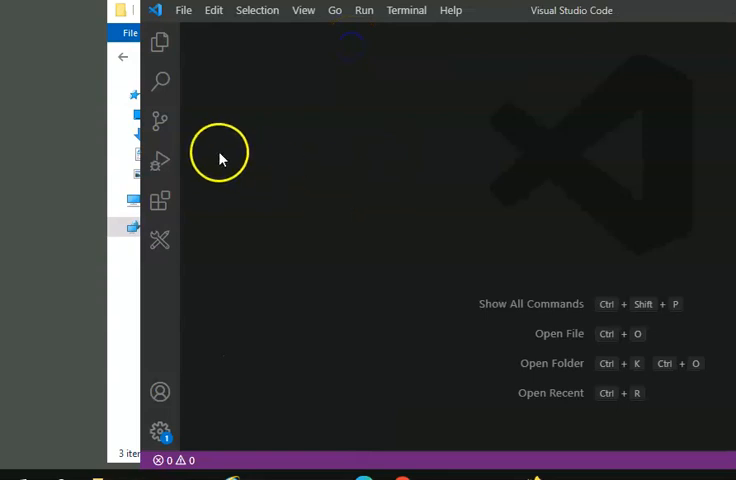
{"action": "mouse_move", "coordinate": [240, 404]}
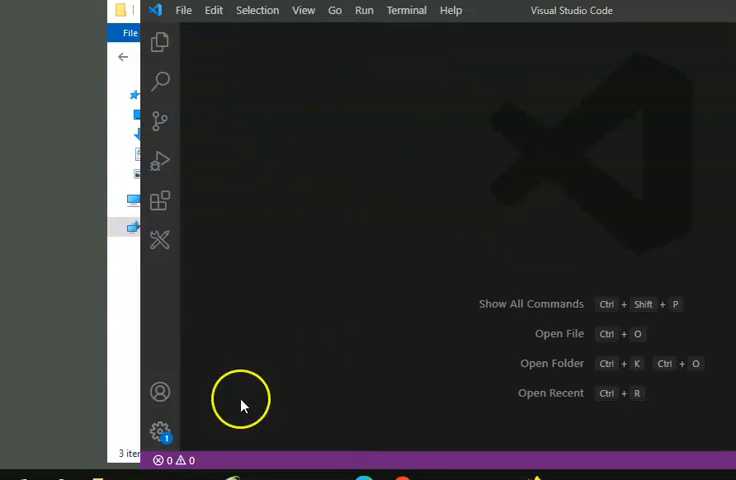
{"action": "mouse_move", "coordinate": [580, 204]}
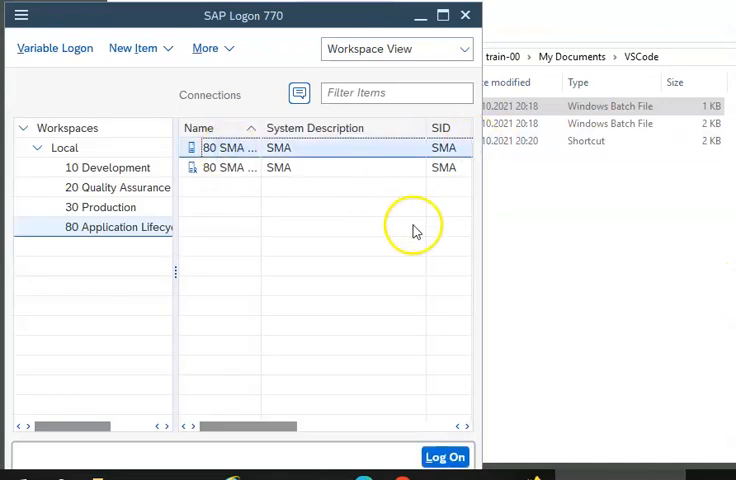
{"action": "mouse_move", "coordinate": [316, 160]}
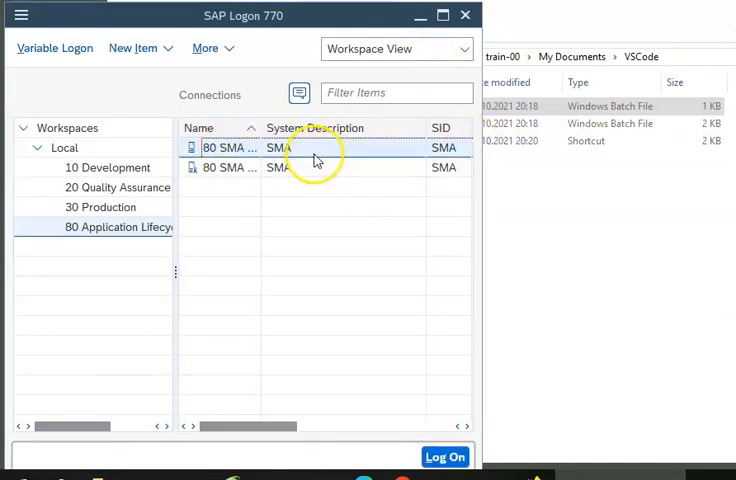
{"action": "mouse_move", "coordinate": [288, 188]}
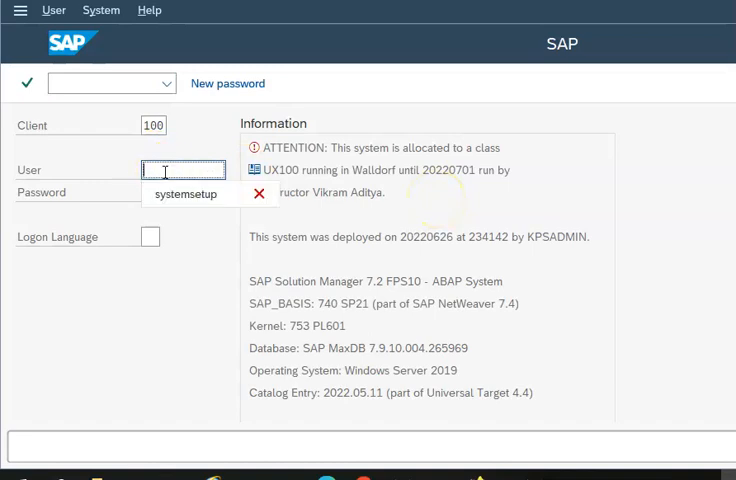
- Log on as train-00, confirming the copyright notice and System Messages popups
{"action": "type", "text": "train"}
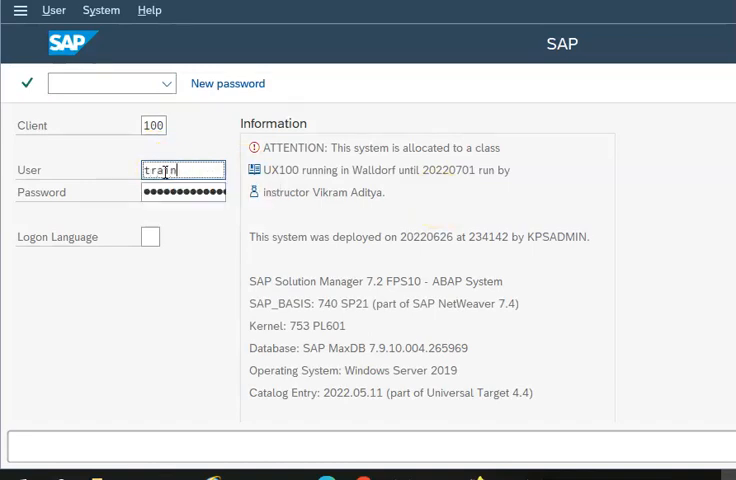
{"action": "type", "text": "-00"}
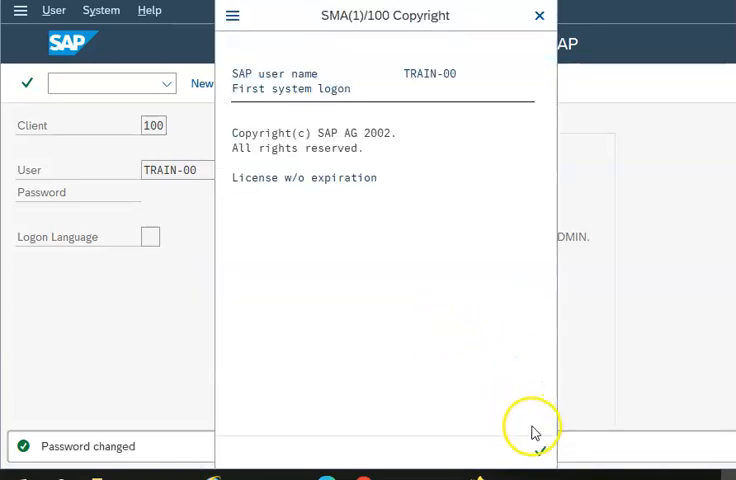
{"action": "left_click", "coordinate": [540, 16]}
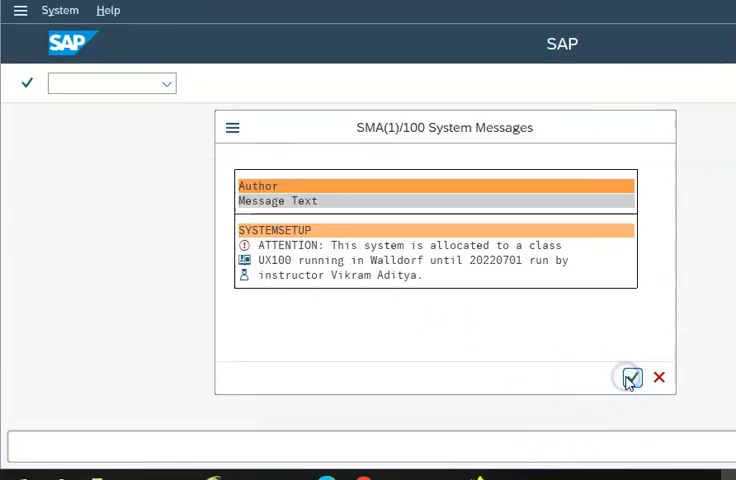
{"action": "left_click", "coordinate": [630, 376]}
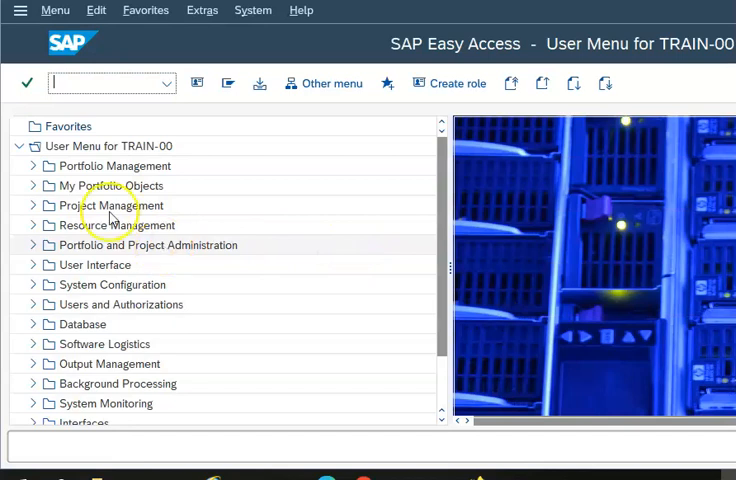
{"action": "mouse_move", "coordinate": [578, 288]}
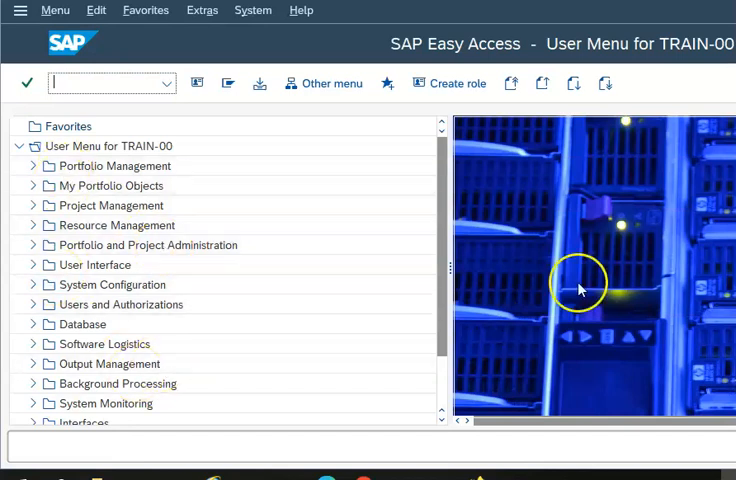
{"action": "mouse_move", "coordinate": [516, 186]}
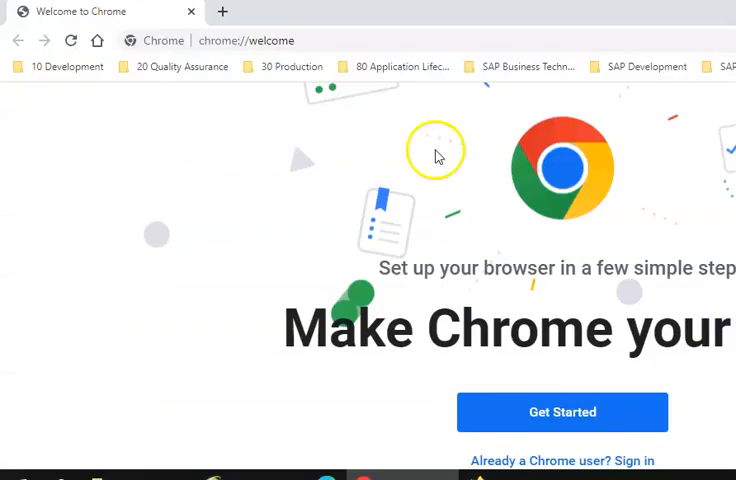
{"action": "mouse_move", "coordinate": [308, 132]}
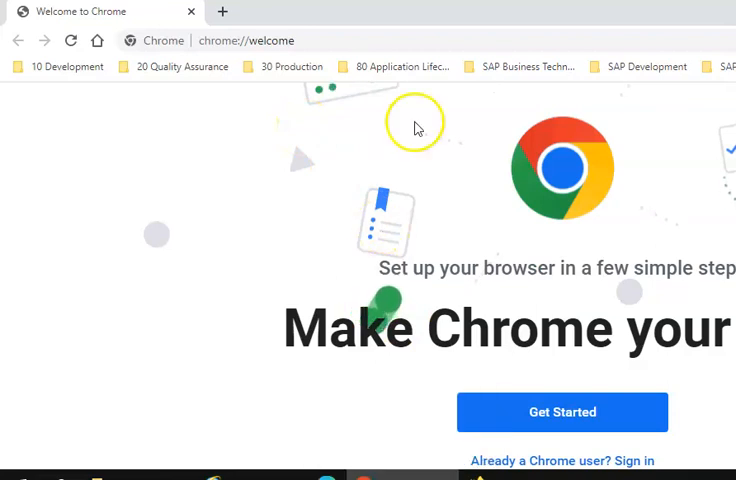
{"action": "mouse_move", "coordinate": [400, 68]}
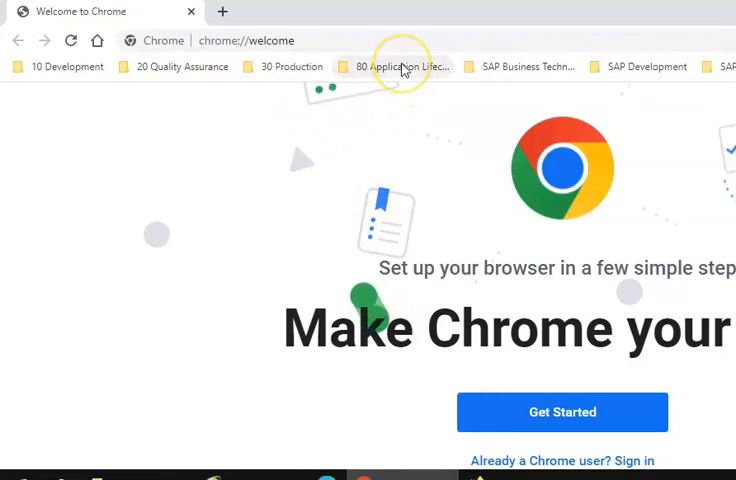
- Expand the '80 Application Lifecycle' bookmark folder listing the Solution Manager links
{"action": "left_click", "coordinate": [400, 66]}
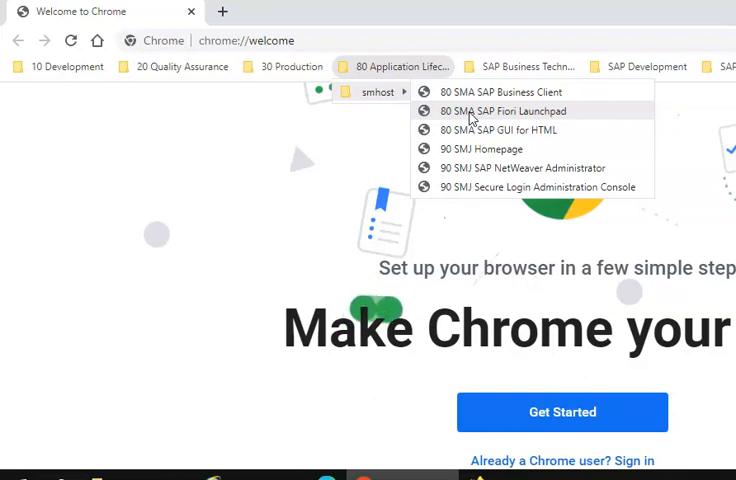
- Open the '80 SMA SAP Fiori Launchpad' bookmark and enter user train-00 with its password
{"action": "left_click", "coordinate": [508, 112]}
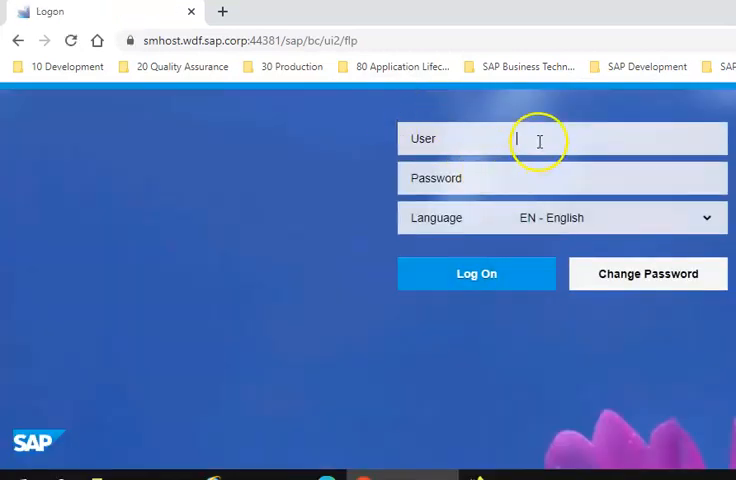
{"action": "mouse_move", "coordinate": [540, 140]}
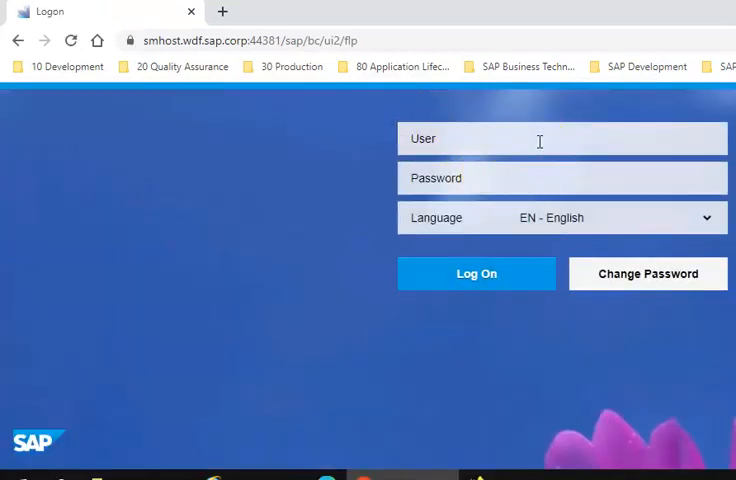
{"action": "left_click", "coordinate": [540, 140]}
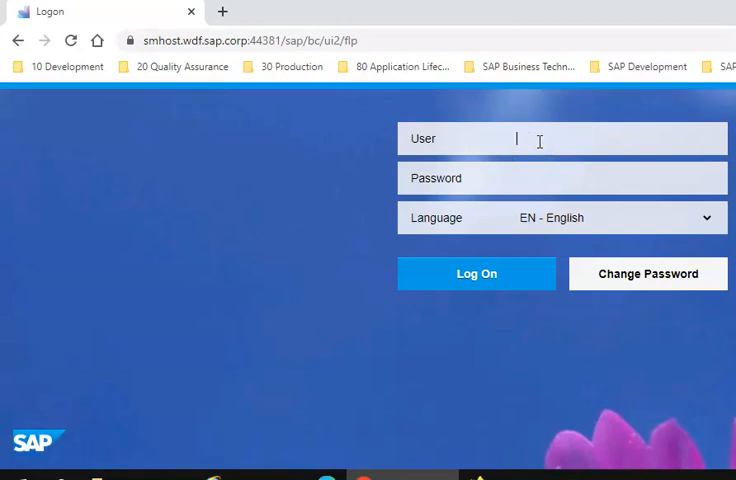
{"action": "type", "text": "train"}
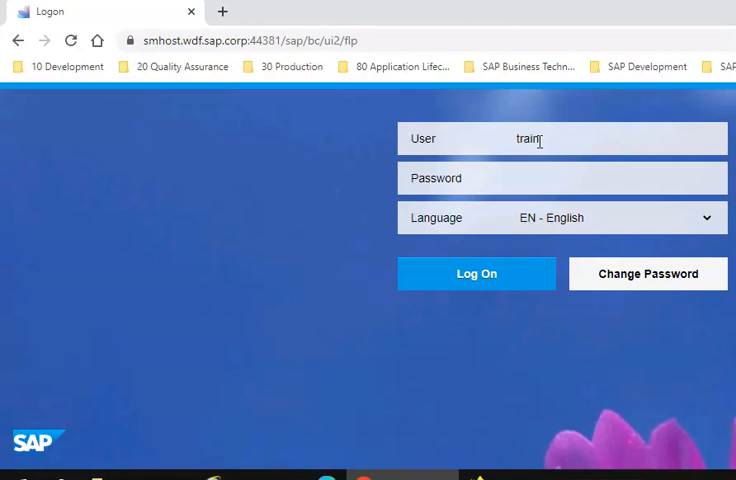
{"action": "type", "text": "00"}
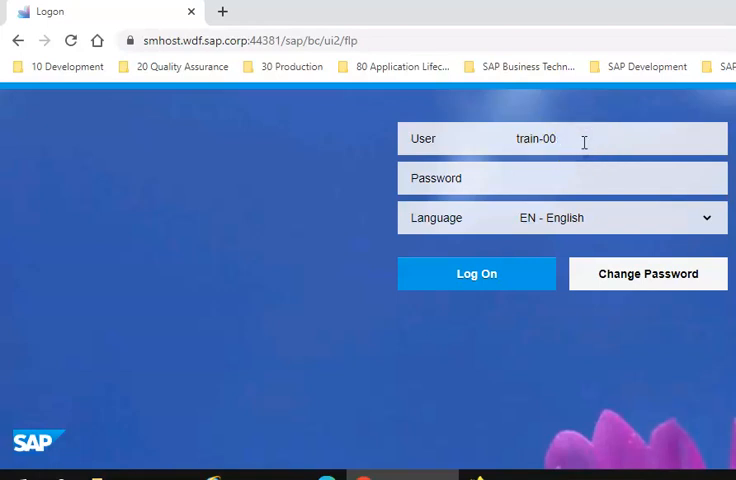
{"action": "type", "text": "•"}
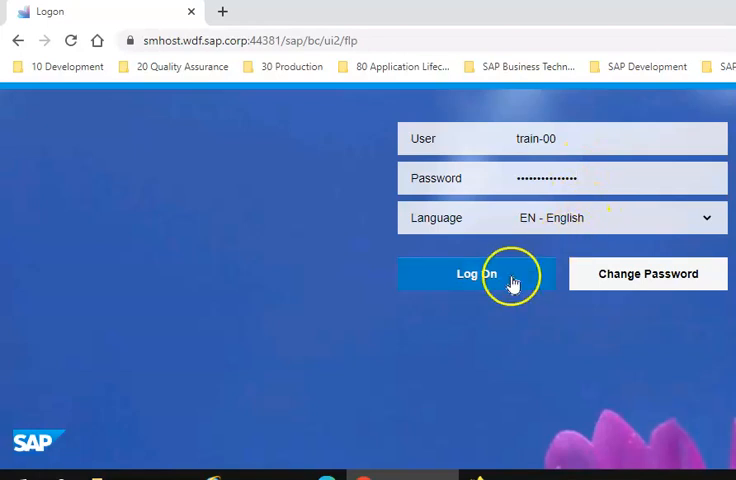
- Log on to reach the SAP Solution Manager Home tiles
{"action": "left_click", "coordinate": [476, 272]}
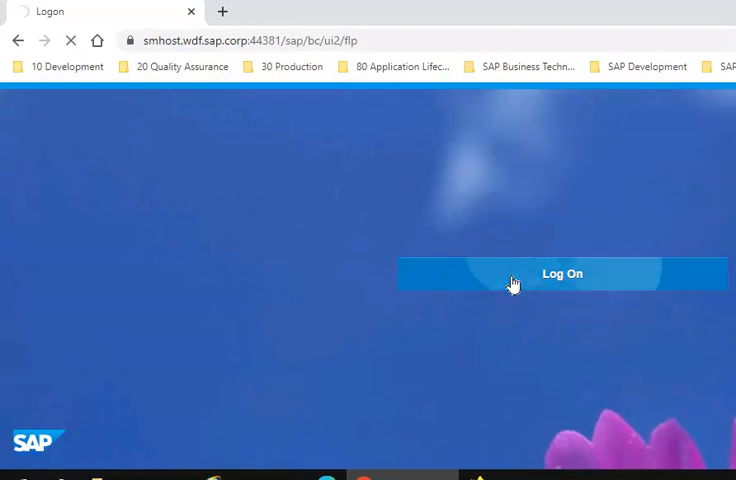
{"action": "left_click", "coordinate": [562, 272]}
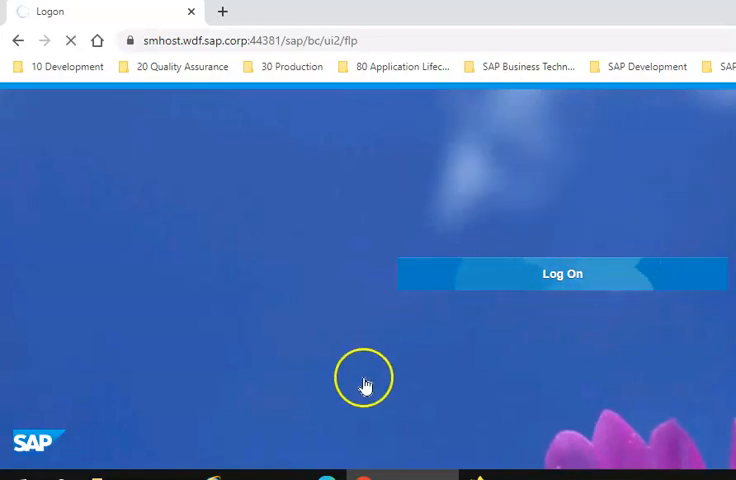
{"action": "left_click", "coordinate": [560, 272]}
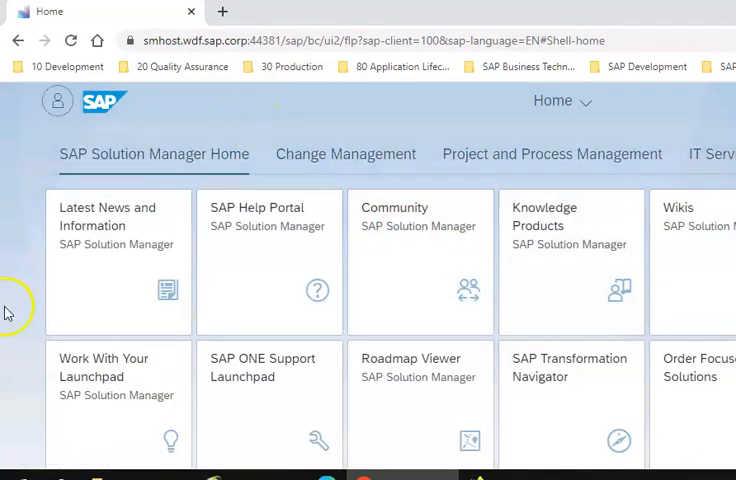
{"action": "mouse_move", "coordinate": [16, 320]}
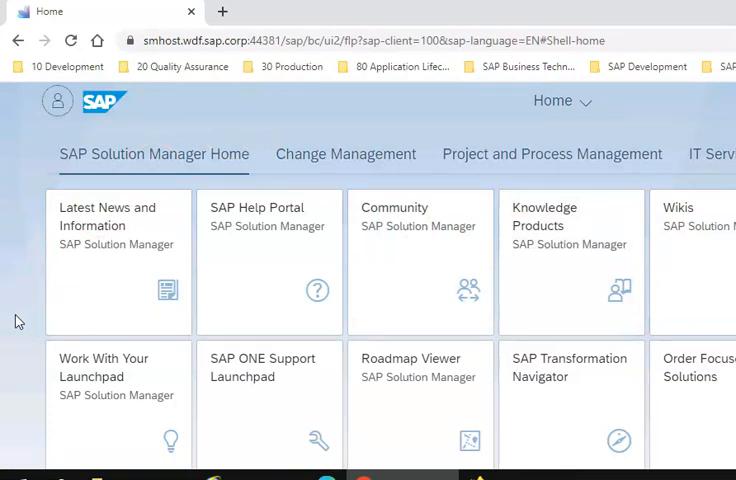
{"action": "mouse_move", "coordinate": [234, 308]}
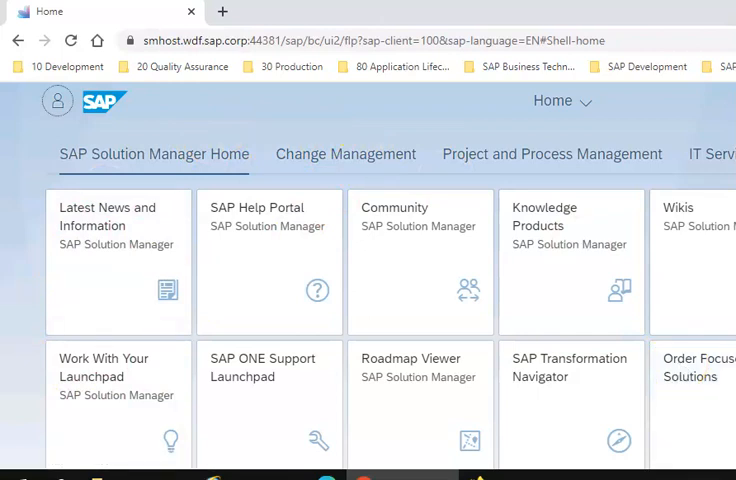
{"action": "left_click", "coordinate": [550, 154]}
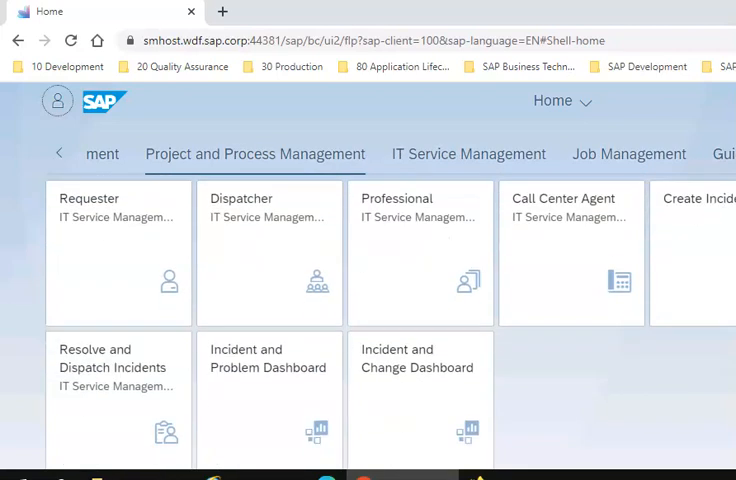
{"action": "left_click", "coordinate": [628, 154]}
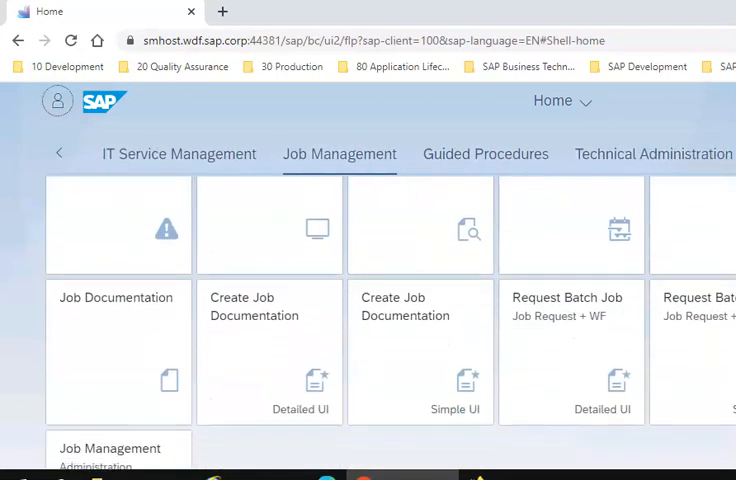
{"action": "left_click", "coordinate": [484, 154]}
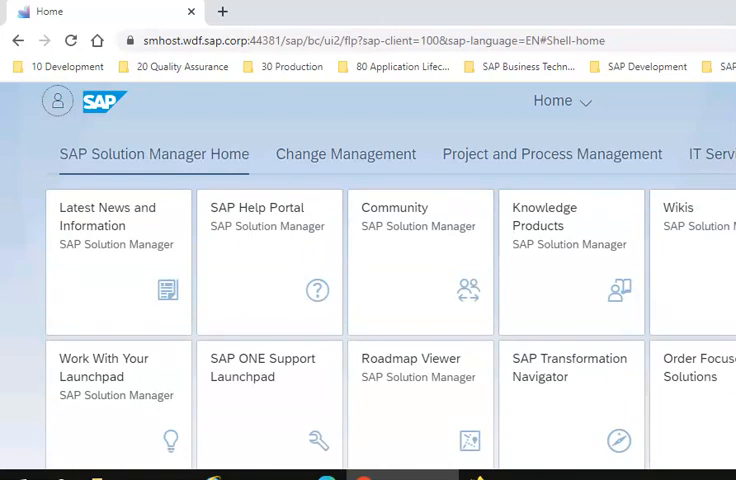
{"action": "mouse_move", "coordinate": [434, 400]}
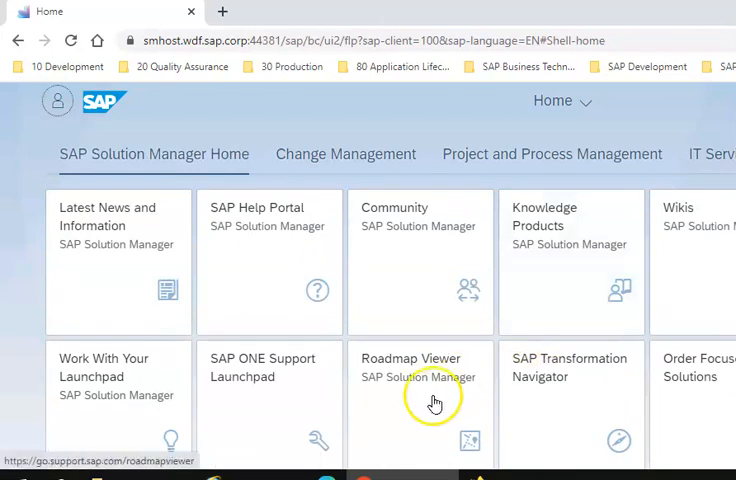
{"action": "mouse_move", "coordinate": [432, 400]}
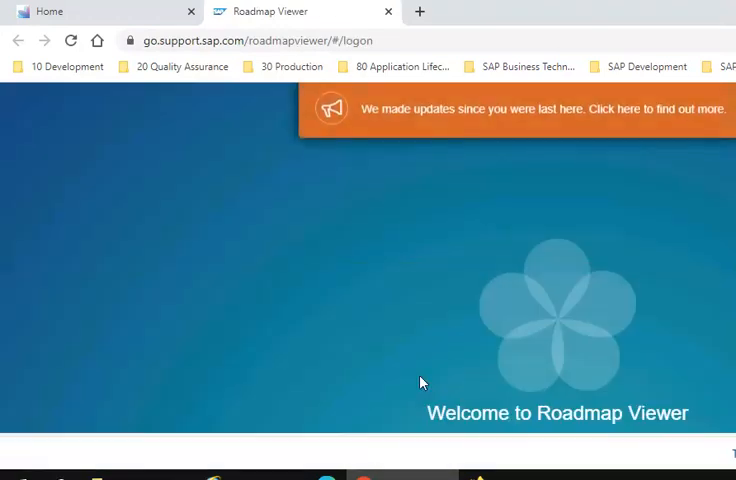
{"action": "mouse_move", "coordinate": [484, 316]}
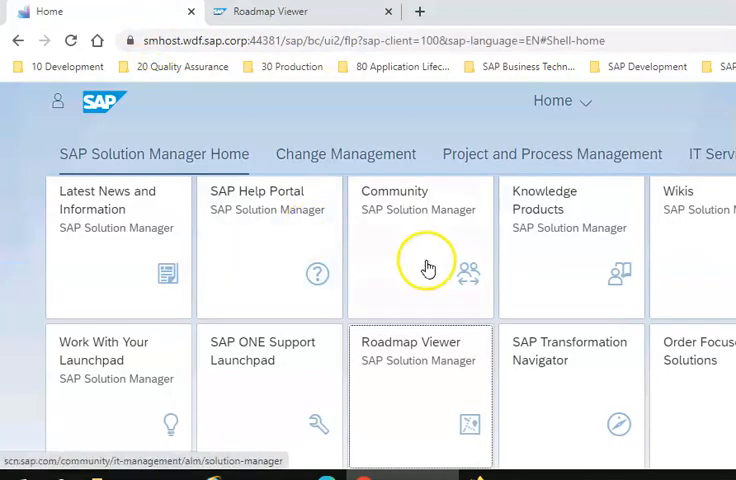
{"action": "mouse_move", "coordinate": [108, 298]}
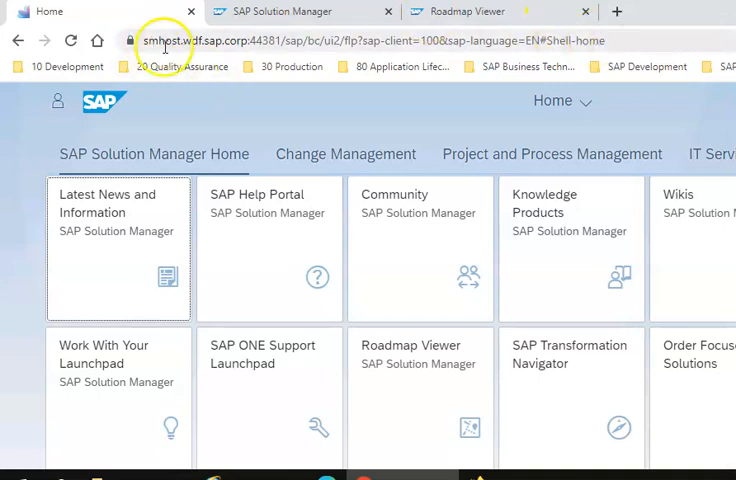
{"action": "mouse_move", "coordinate": [544, 170]}
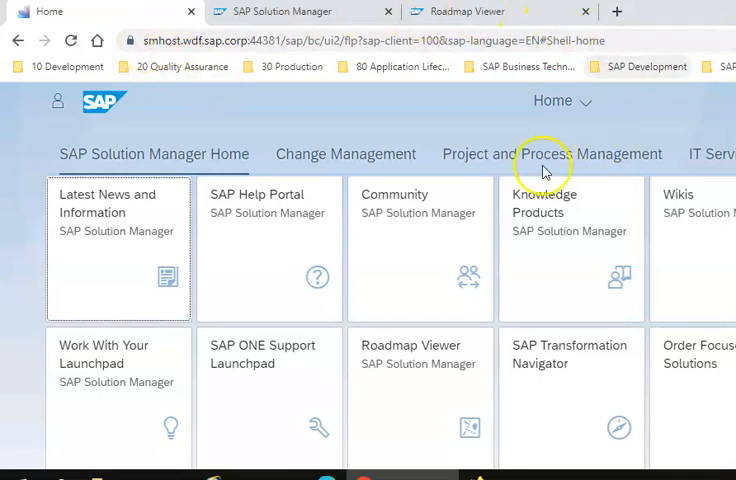
{"action": "mouse_move", "coordinate": [390, 136]}
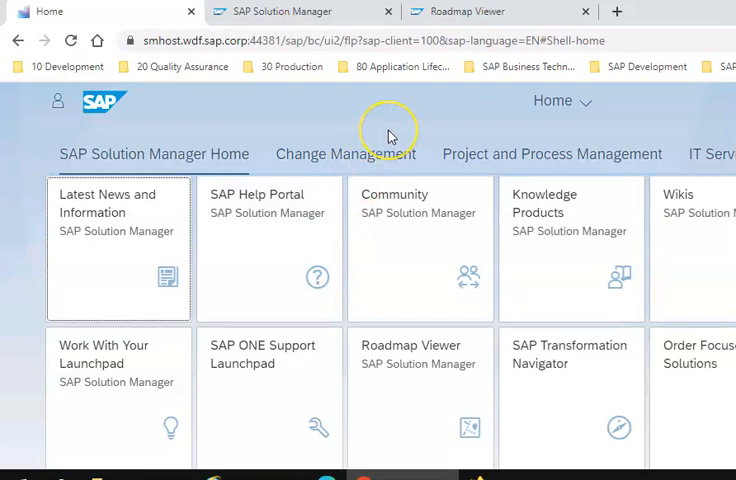